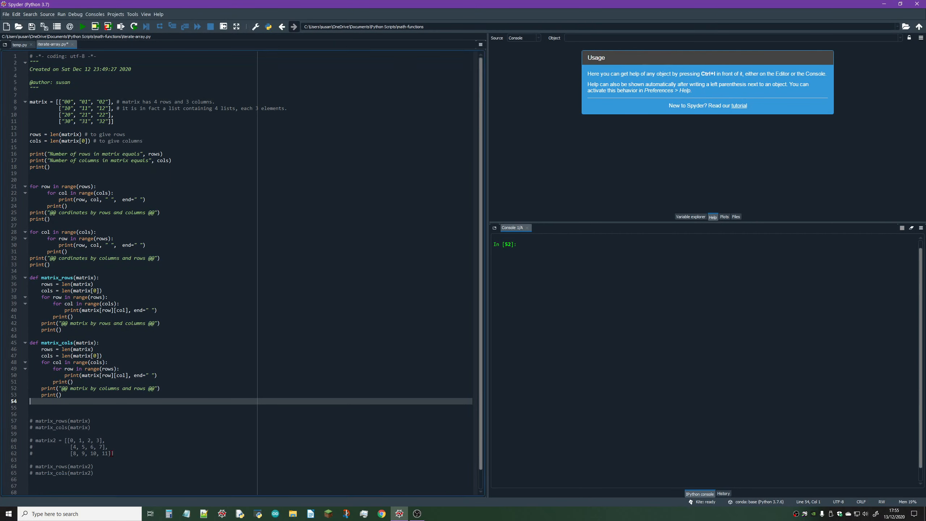
{"action": "mouse_move", "coordinate": [275, 364]}
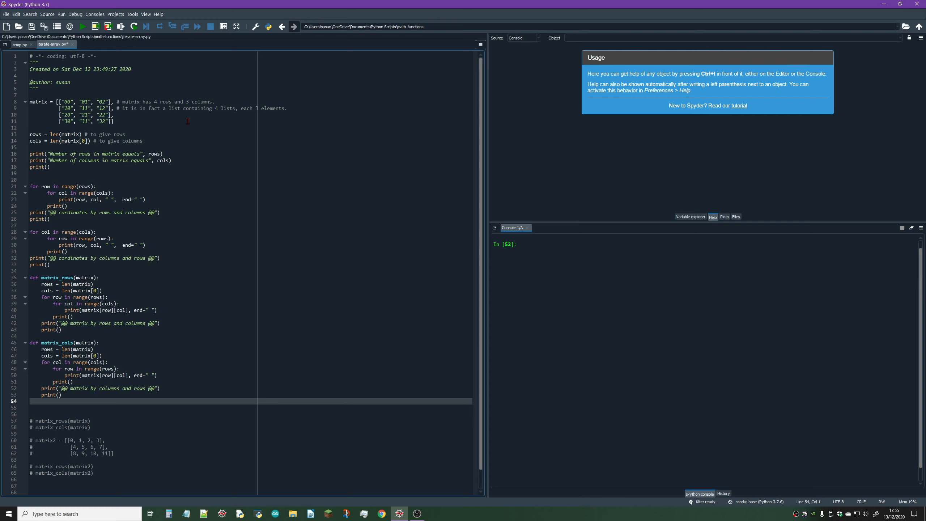
- Run iterate-array.py to print row/column counts and coordinate grids by rows and columns
{"action": "left_click", "coordinate": [29, 401]}
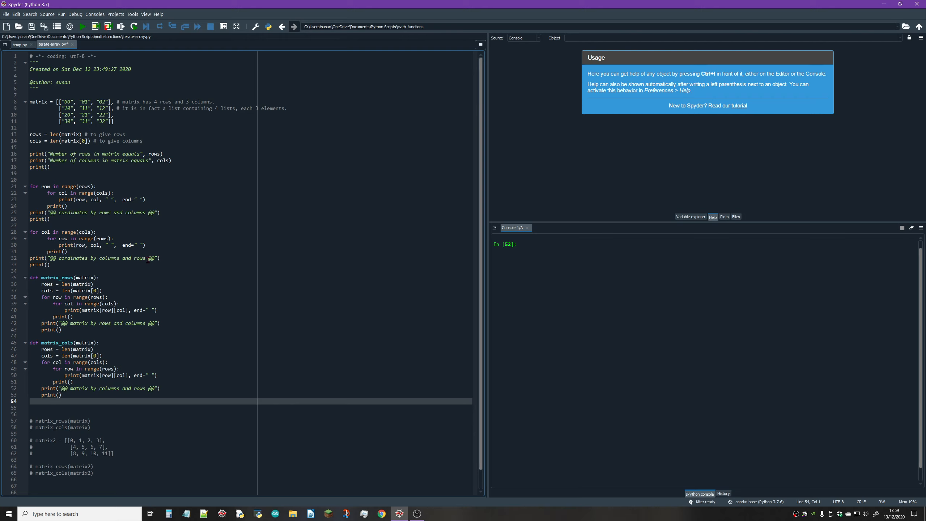
{"action": "left_click", "coordinate": [82, 27]}
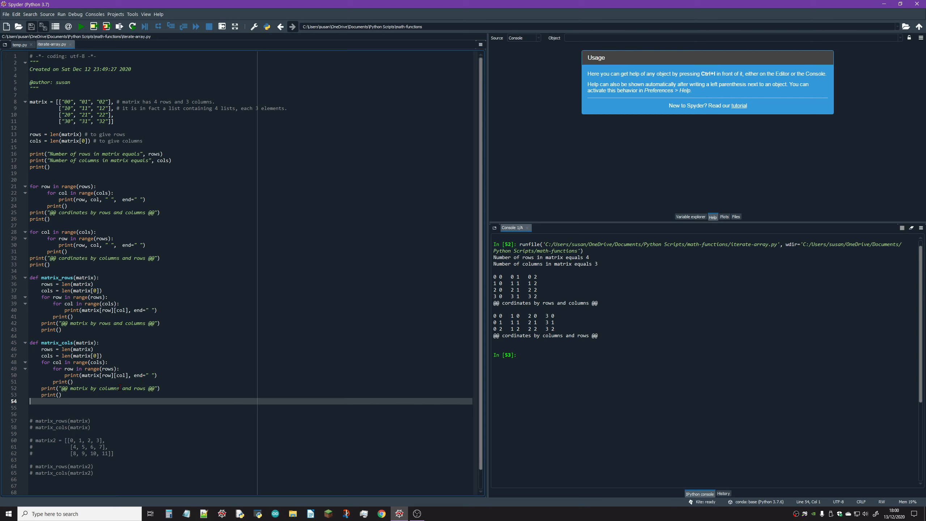
- Uncomment the matrix_rows(matrix) and matrix_cols(matrix) calls and rerun to print matrix values
{"action": "left_click_drag", "start_coordinate": [34, 420], "coordinate": [91, 427]}
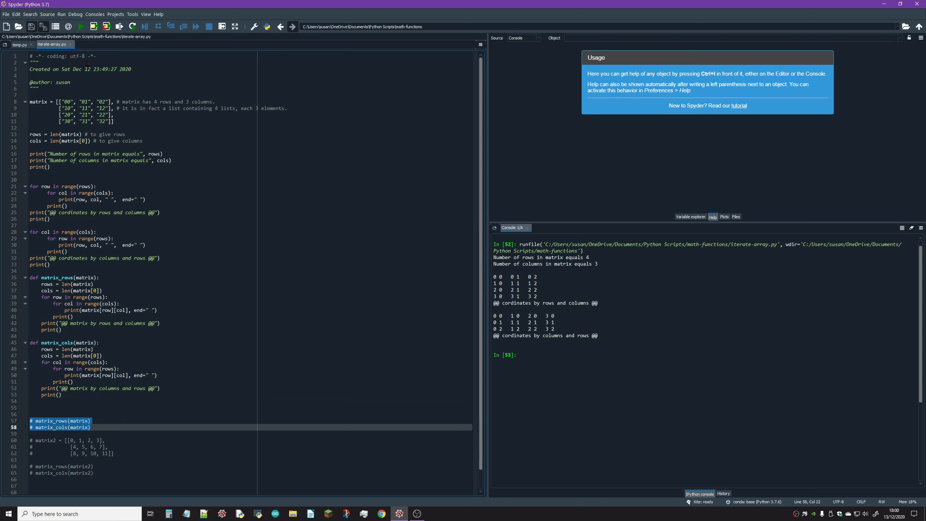
{"action": "left_click", "coordinate": [15, 15]}
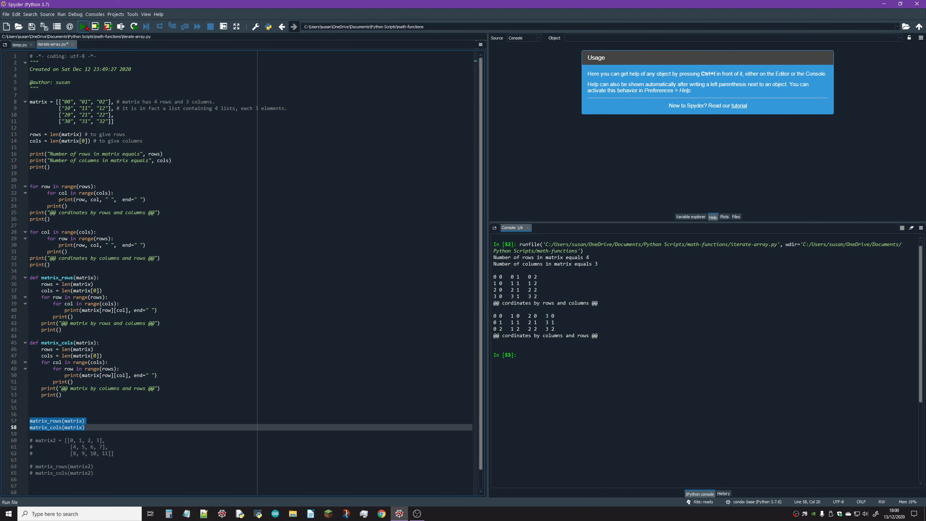
{"action": "left_click", "coordinate": [85, 26]}
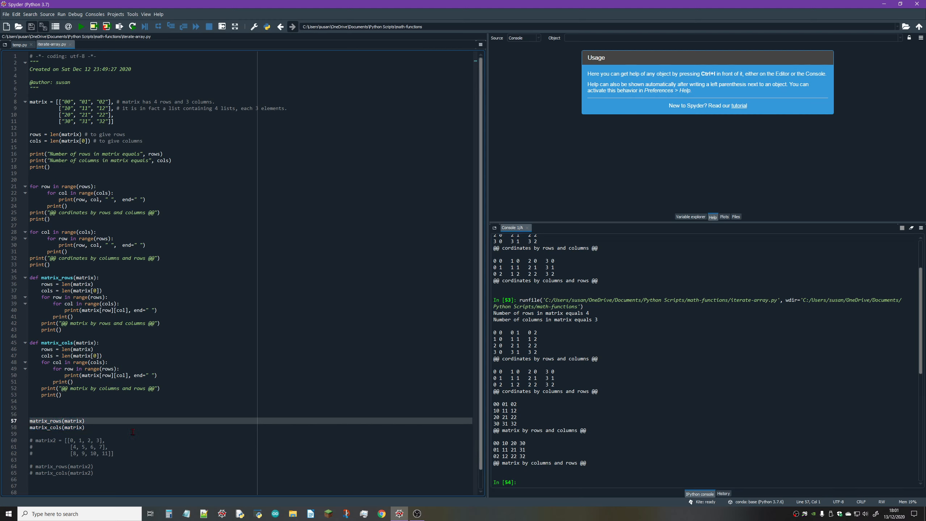
- Comment out the original matrix calls, uncomment the 3x4 matrix2 block, and rerun to print matrix2
{"action": "key", "text": "ctrl+1"}
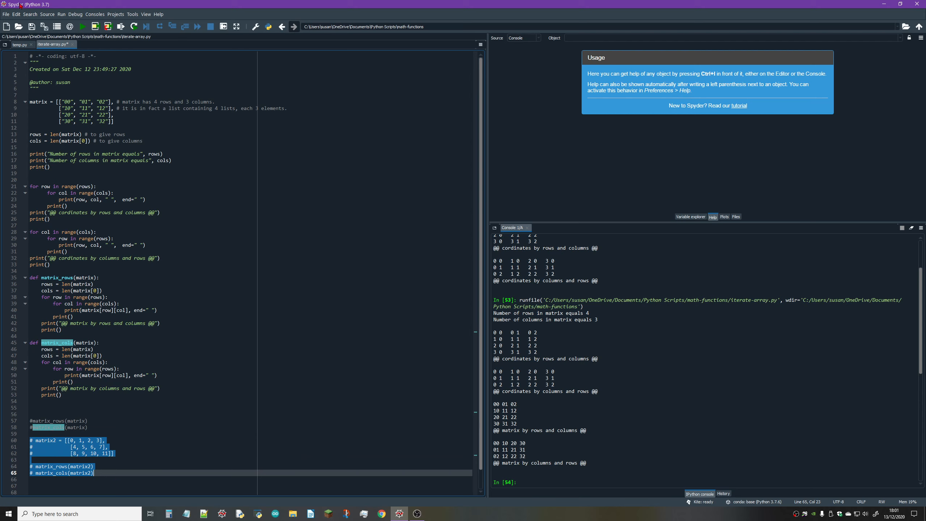
{"action": "left_click", "coordinate": [15, 13]}
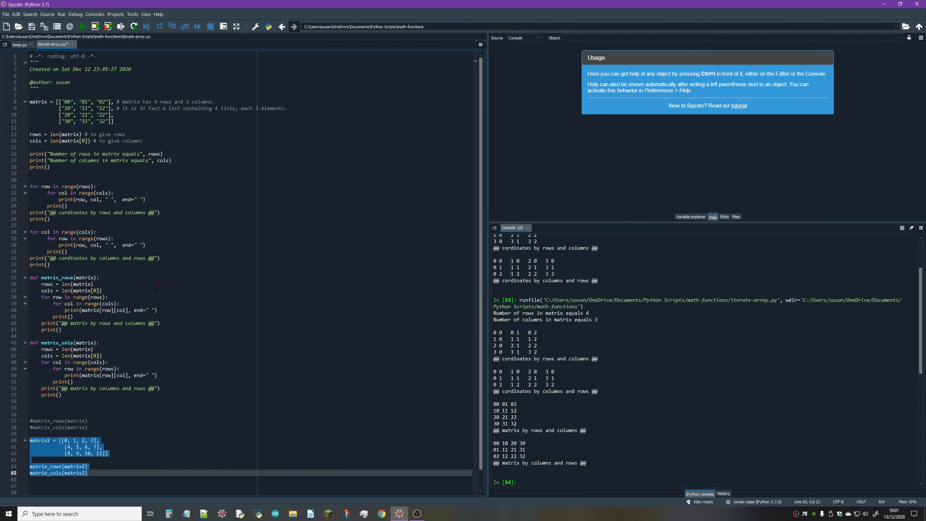
{"action": "left_click", "coordinate": [89, 446]}
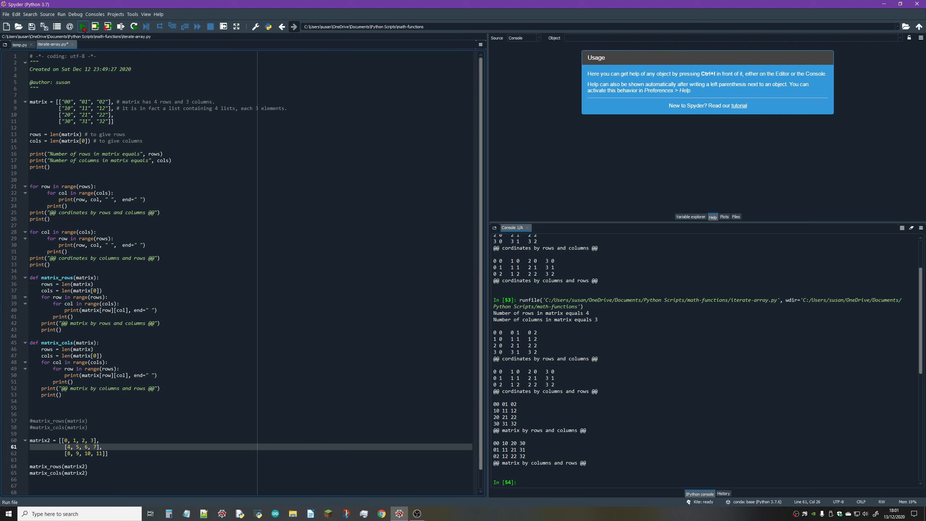
{"action": "left_click", "coordinate": [82, 26]}
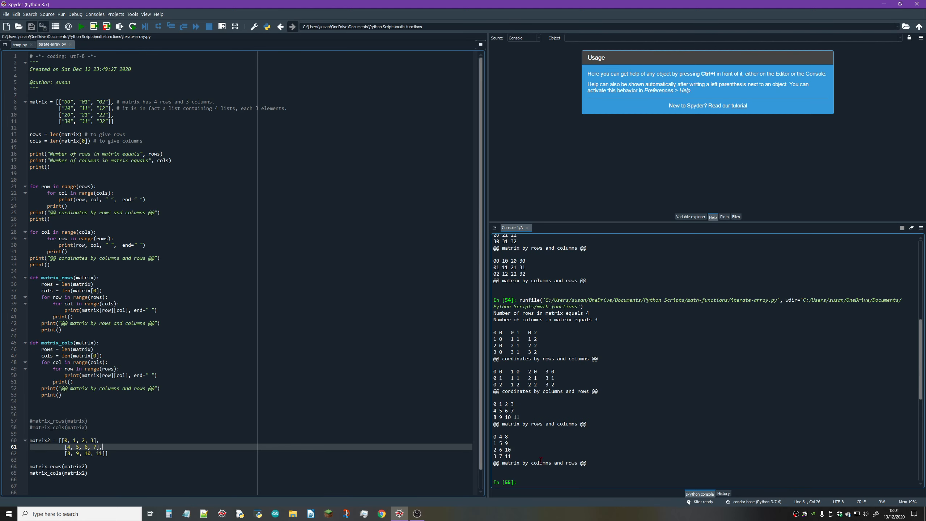